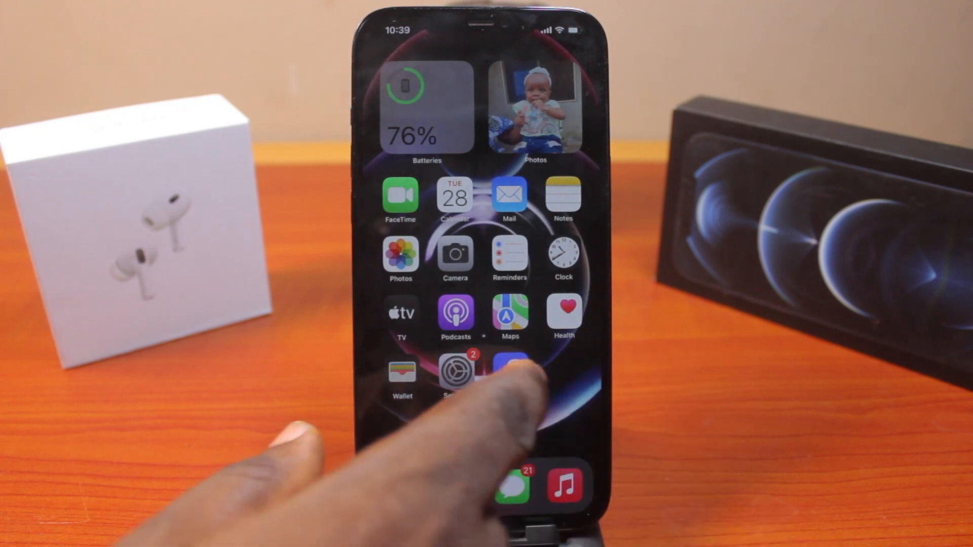
Launch YouTube from the home screen, go to the You tab and open Settings via the gear icon
{"action": "scroll", "scroll_direction": "left", "scroll_amount": 3}
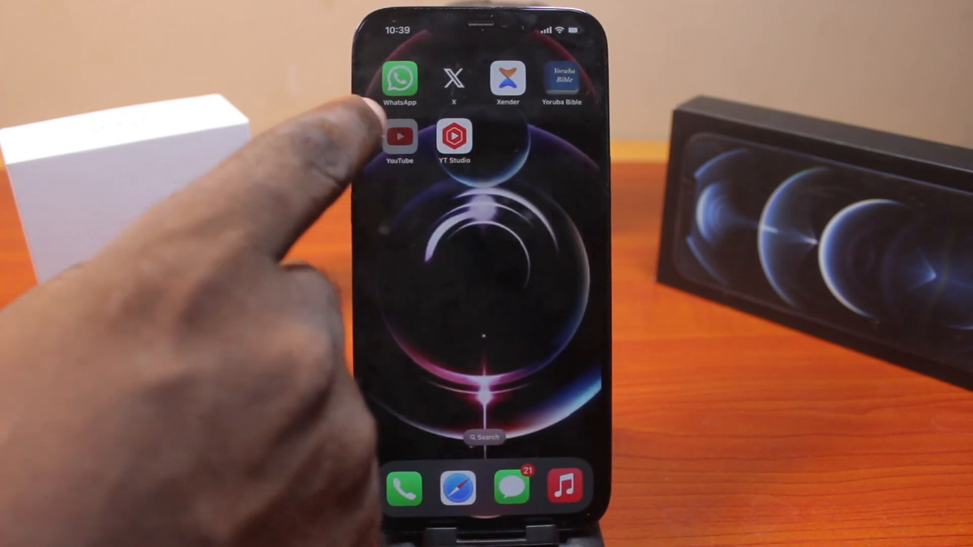
{"action": "left_click", "coordinate": [400, 137]}
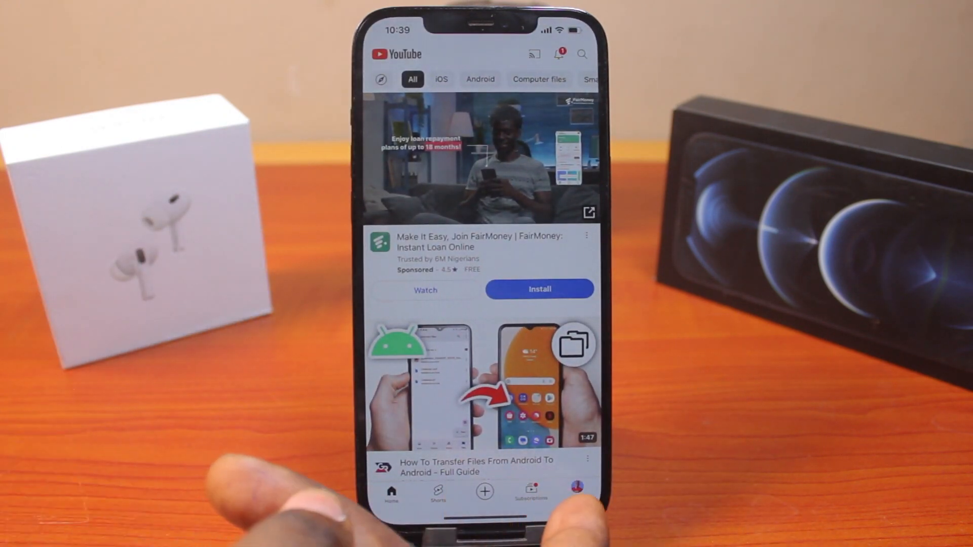
{"action": "left_click", "coordinate": [577, 488]}
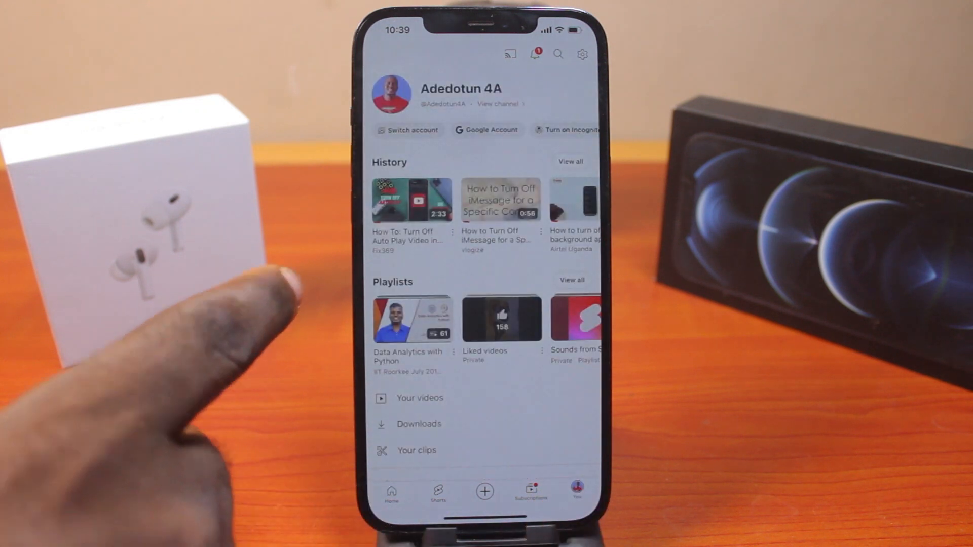
{"action": "left_click", "coordinate": [581, 53]}
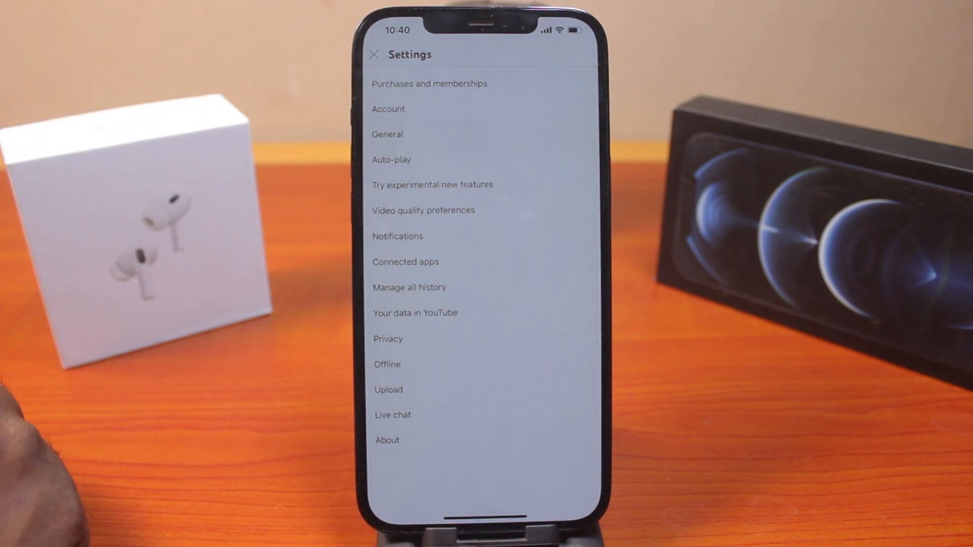
Open General settings and bring up the Playback in feeds options
{"action": "left_click", "coordinate": [387, 134]}
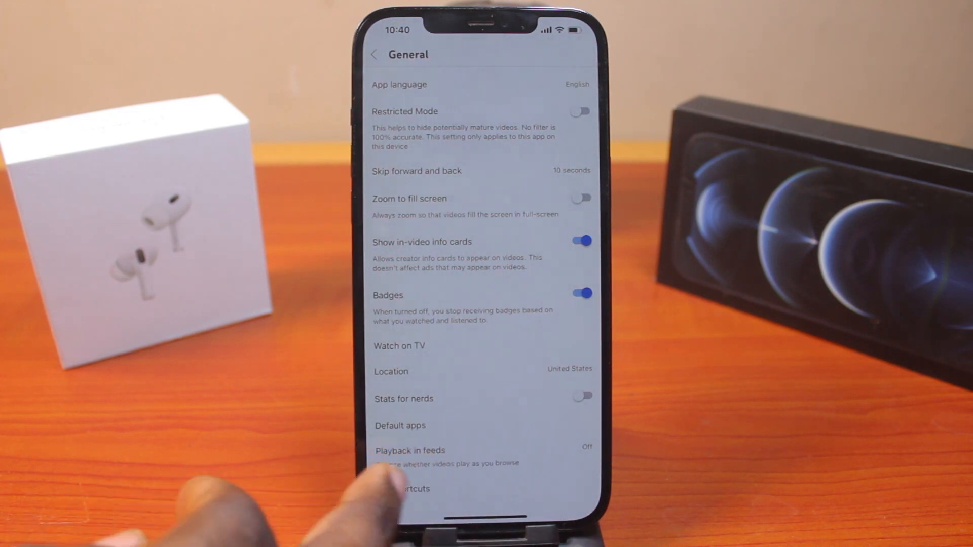
{"action": "left_click", "coordinate": [410, 450]}
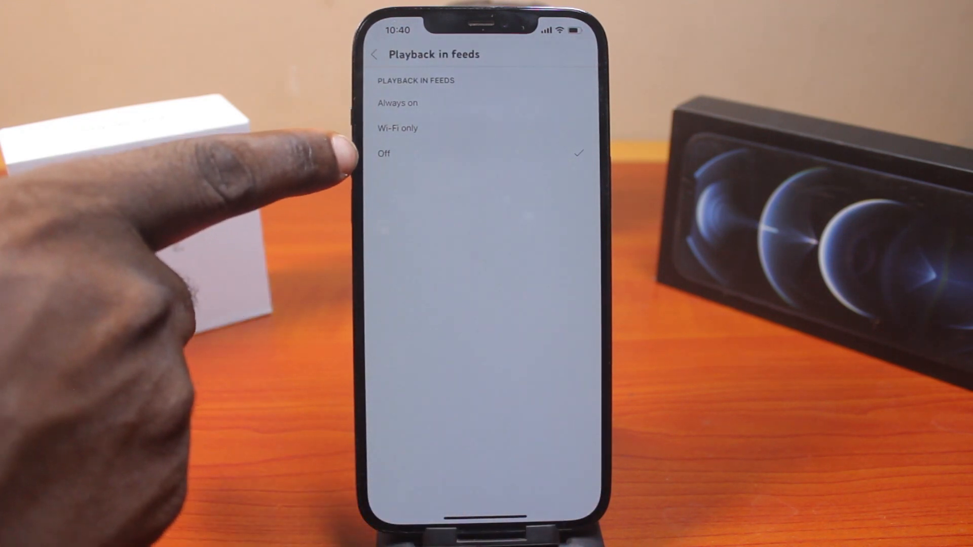
Try Always on and Wi-Fi only, leave Playback in feeds on Off, and return to General
{"action": "left_click", "coordinate": [398, 104]}
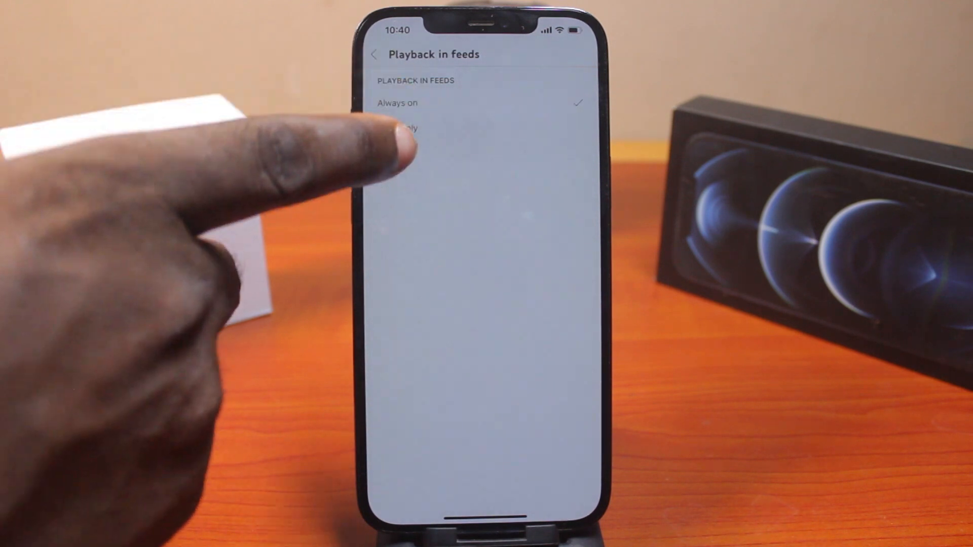
{"action": "left_click", "coordinate": [398, 127]}
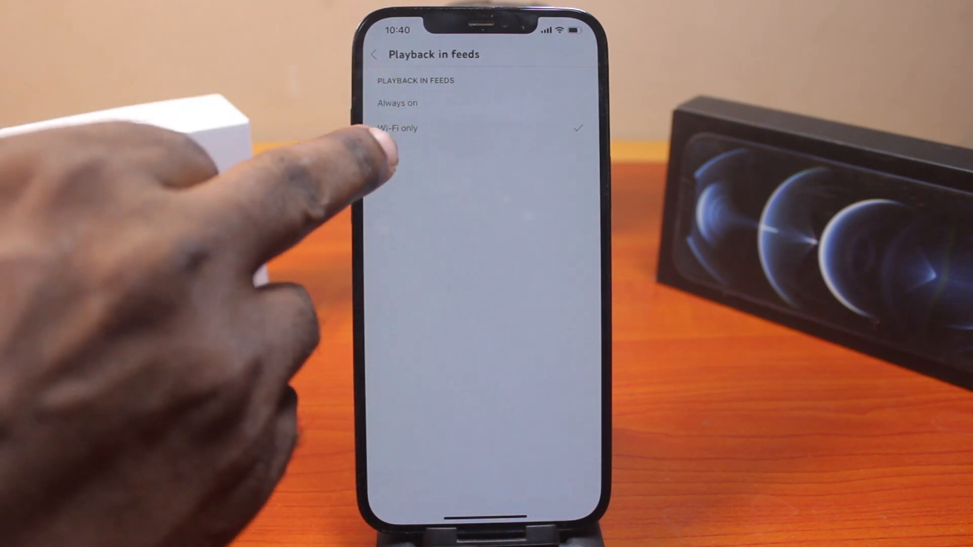
{"action": "left_click", "coordinate": [384, 153]}
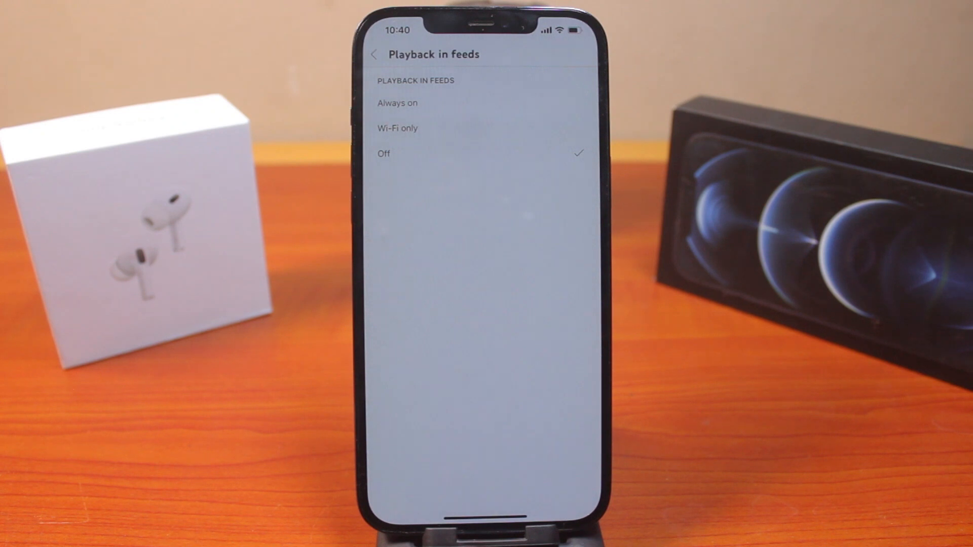
{"action": "left_click", "coordinate": [375, 55]}
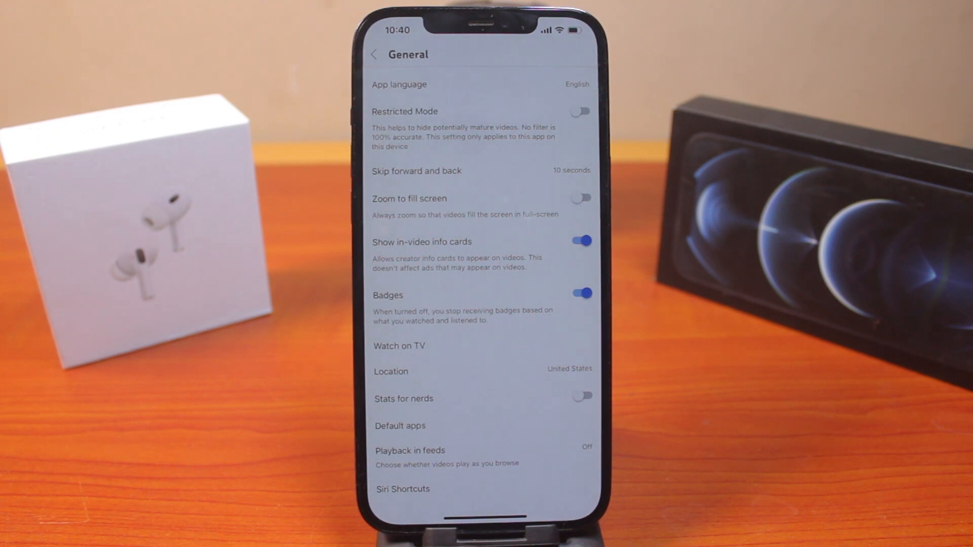
Go back to the main Settings list and open the Auto-play page
{"action": "left_click", "coordinate": [374, 55]}
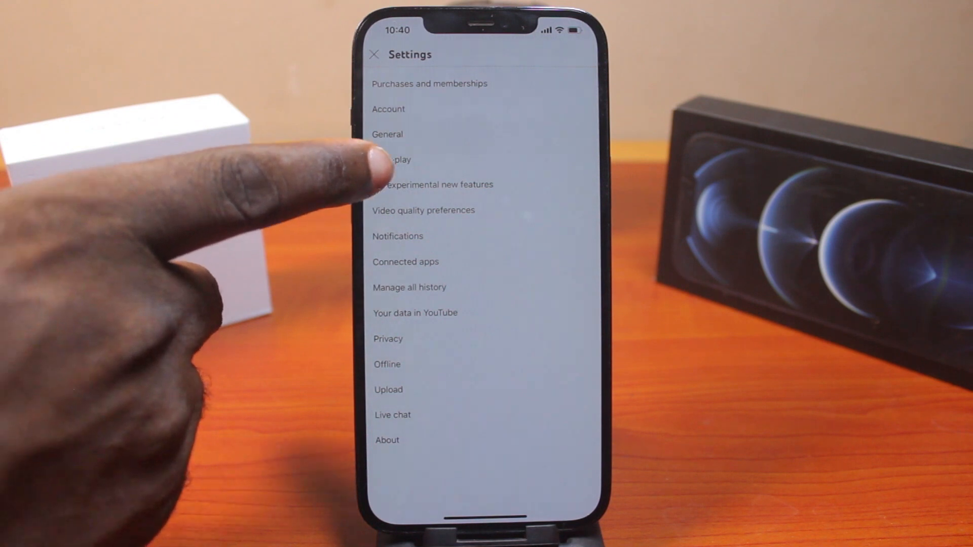
{"action": "left_click", "coordinate": [397, 159]}
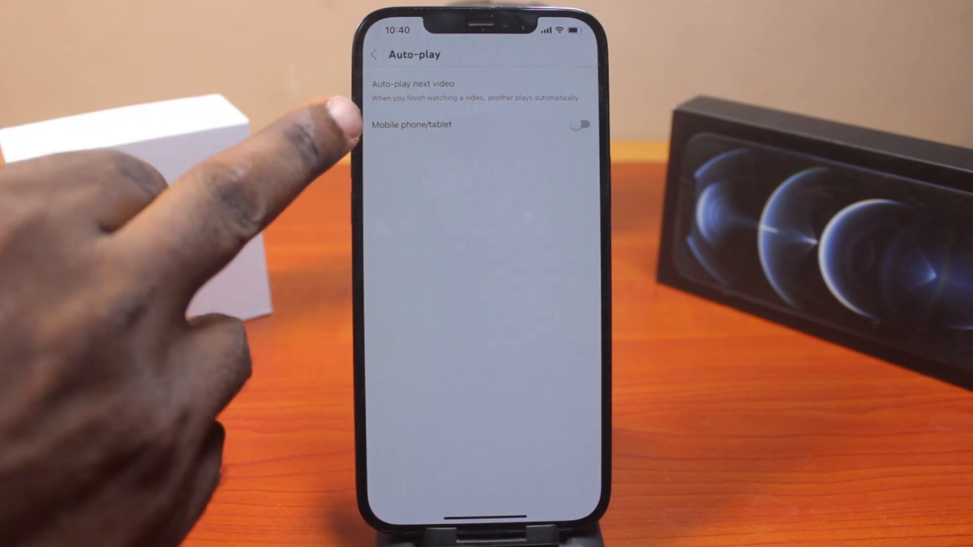
{"action": "left_click", "coordinate": [579, 125]}
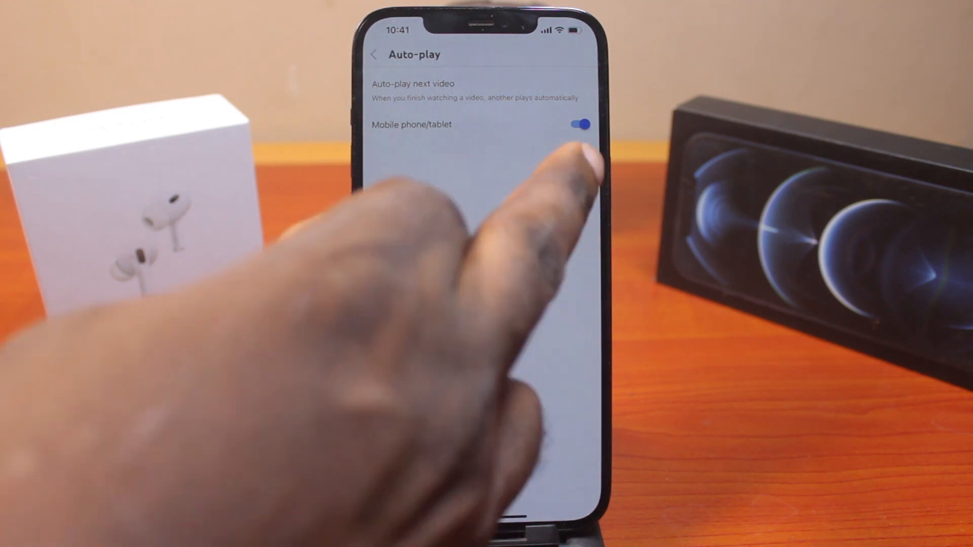
{"action": "left_click", "coordinate": [578, 124]}
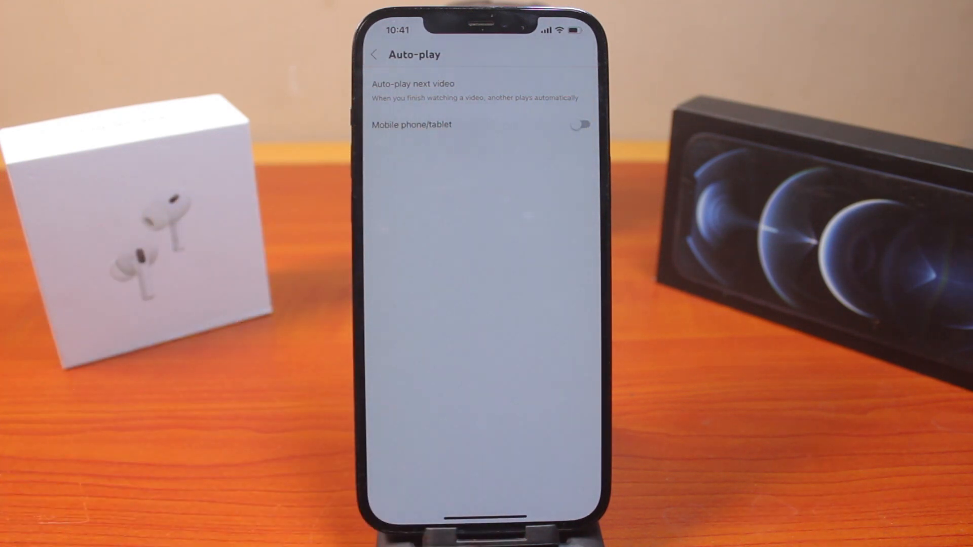